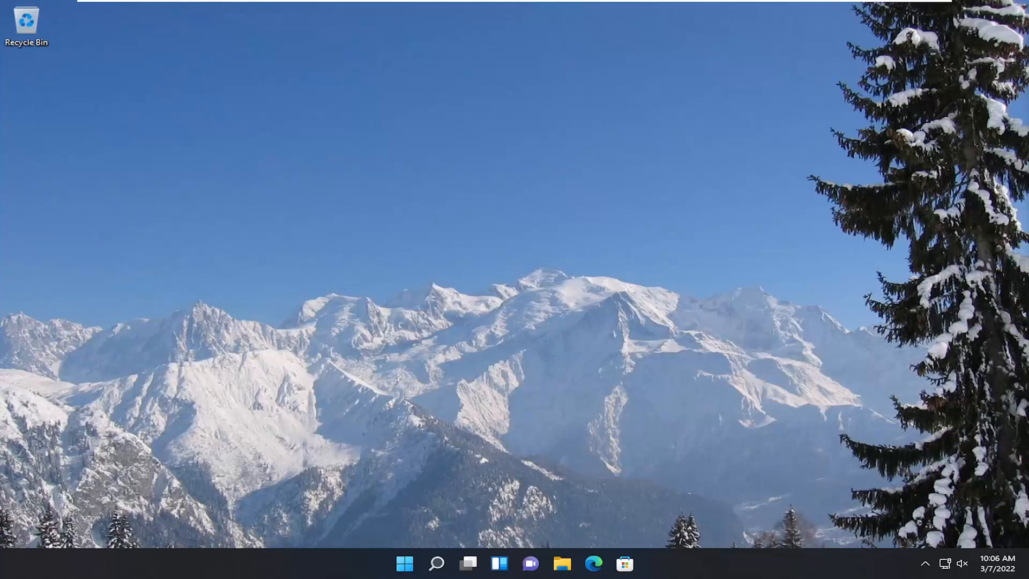
pyautogui.moveTo(519, 437)
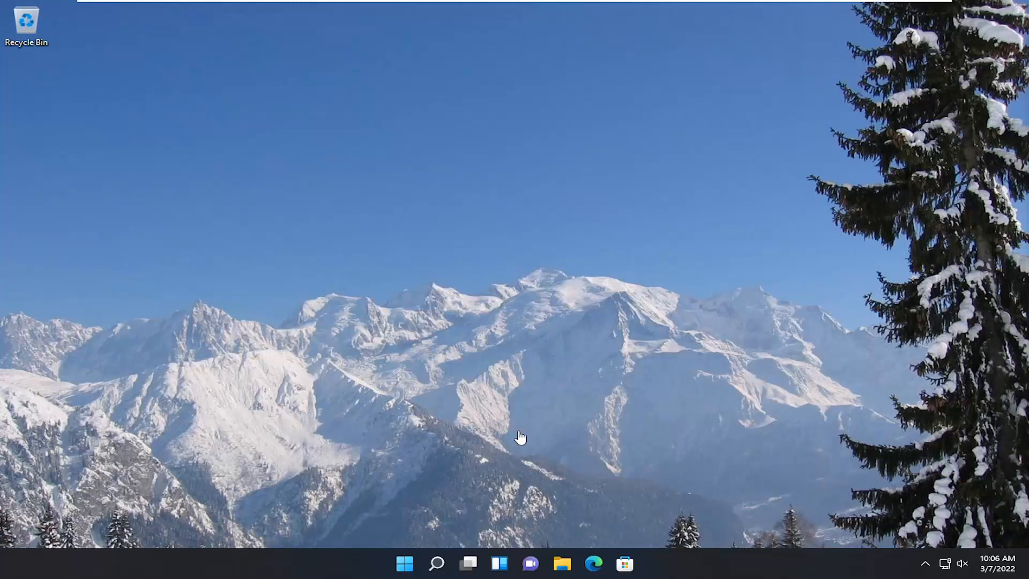
# - Search Windows for 'settings' and launch the Settings app to its System page
pyautogui.click(436, 563)
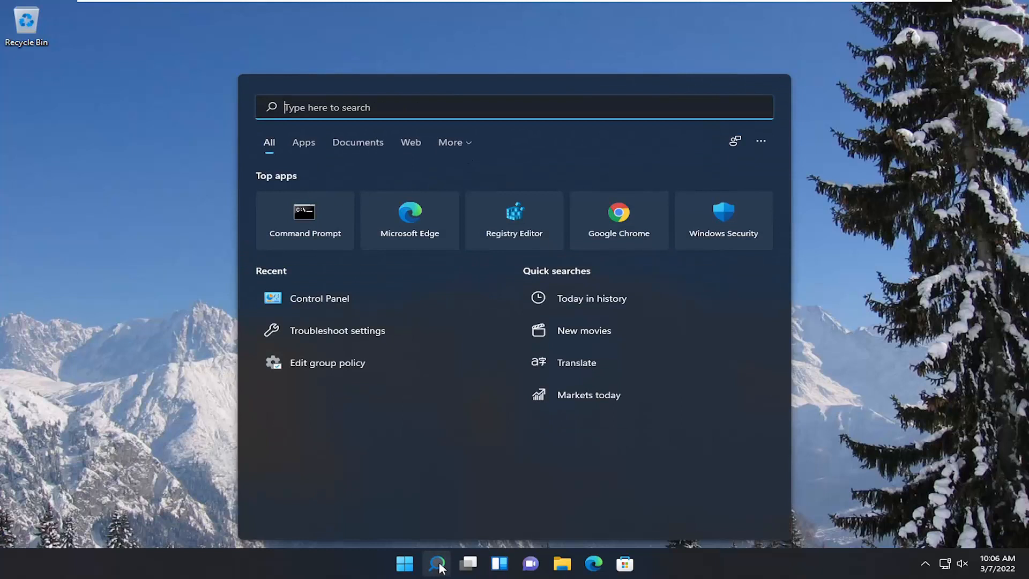
pyautogui.write('settings')
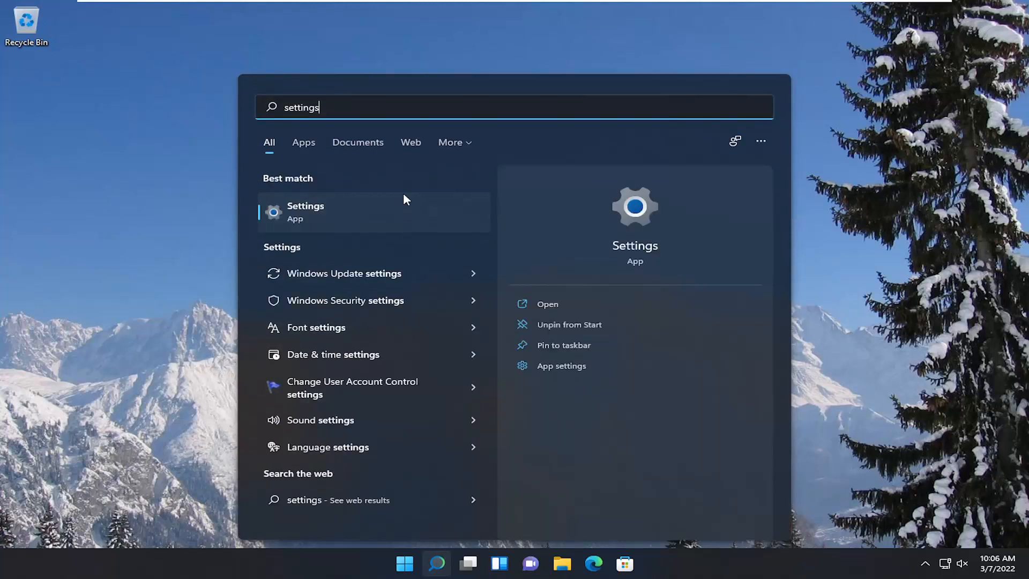
pyautogui.click(306, 211)
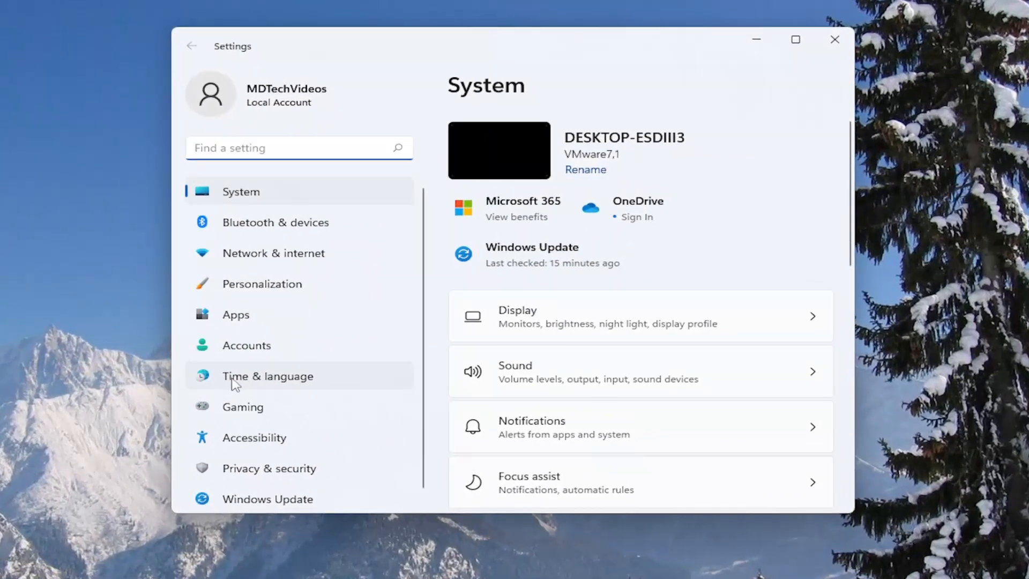
# - Go to Time & language > Typing and scroll down to Advanced keyboard settings
pyautogui.click(268, 375)
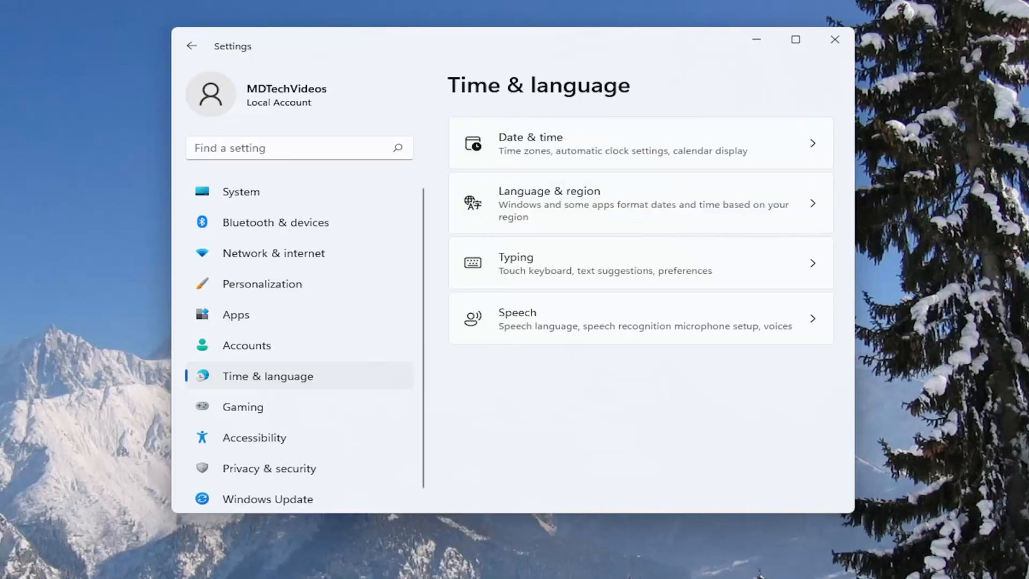
pyautogui.moveTo(668, 277)
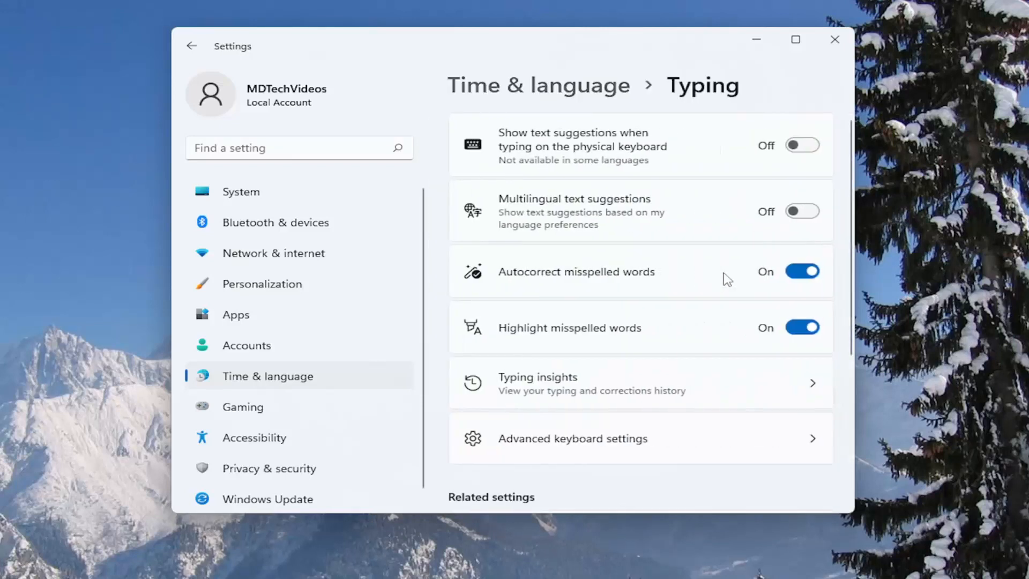
pyautogui.scroll(-3)
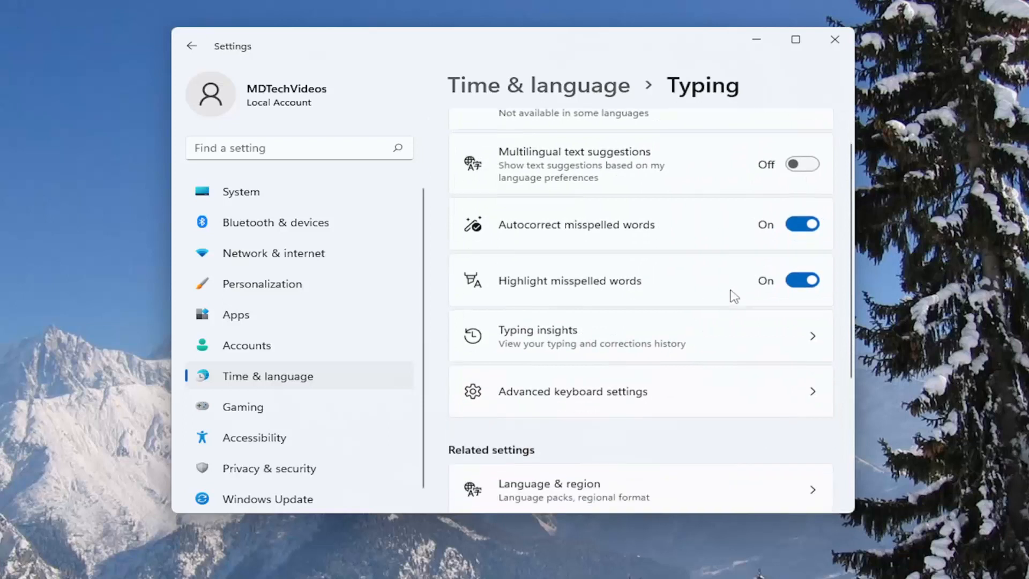
pyautogui.scroll(-3)
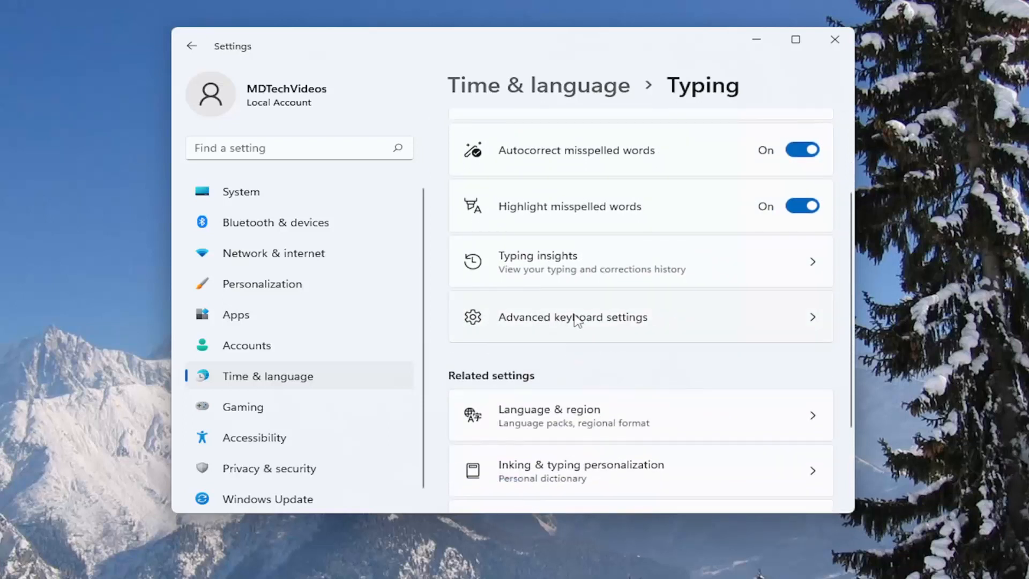
# - Tick then untick 'Use the desktop language bar when it's available', then close Settings
pyautogui.click(573, 318)
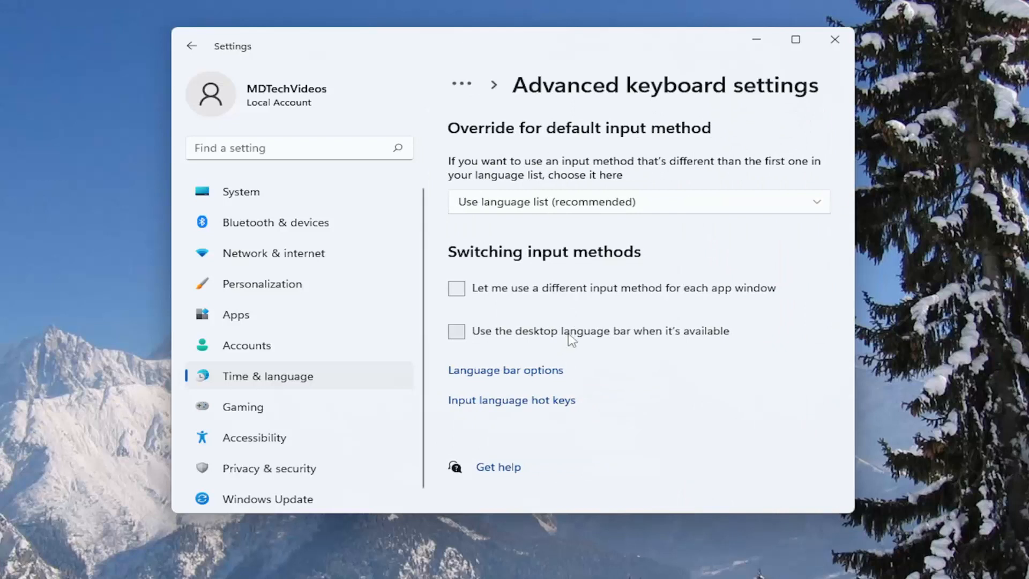
pyautogui.click(456, 331)
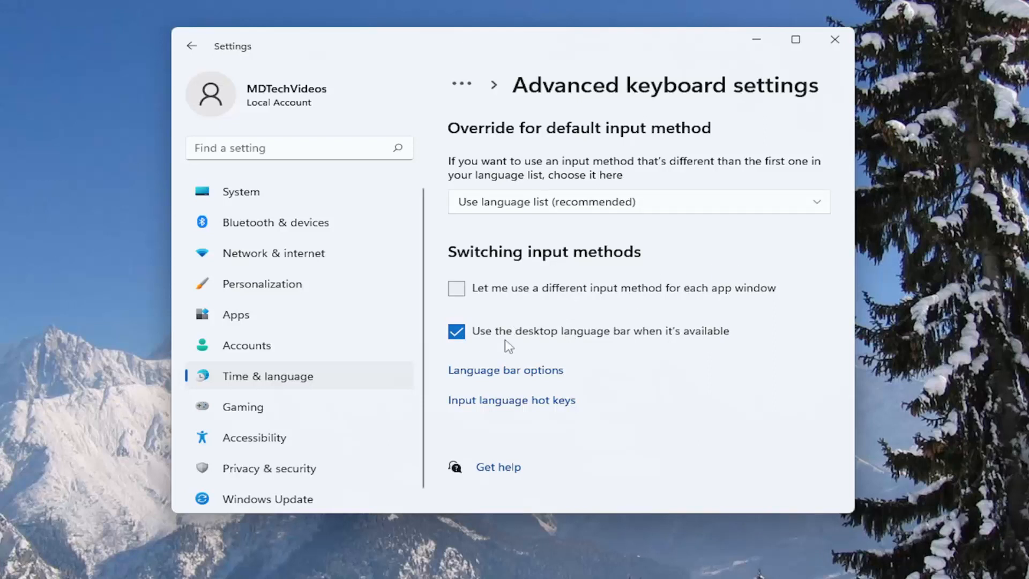
pyautogui.click(456, 331)
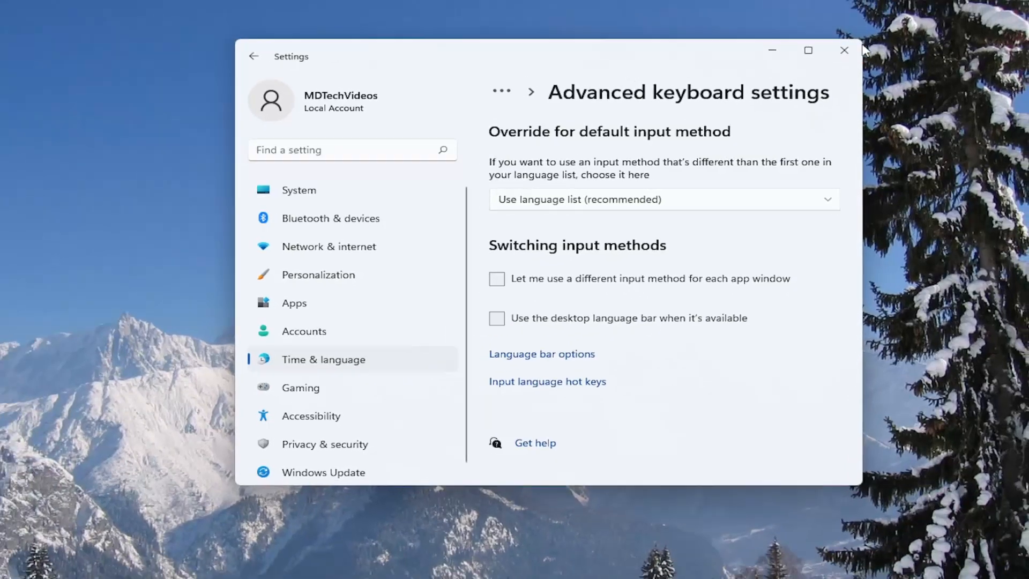
pyautogui.click(844, 50)
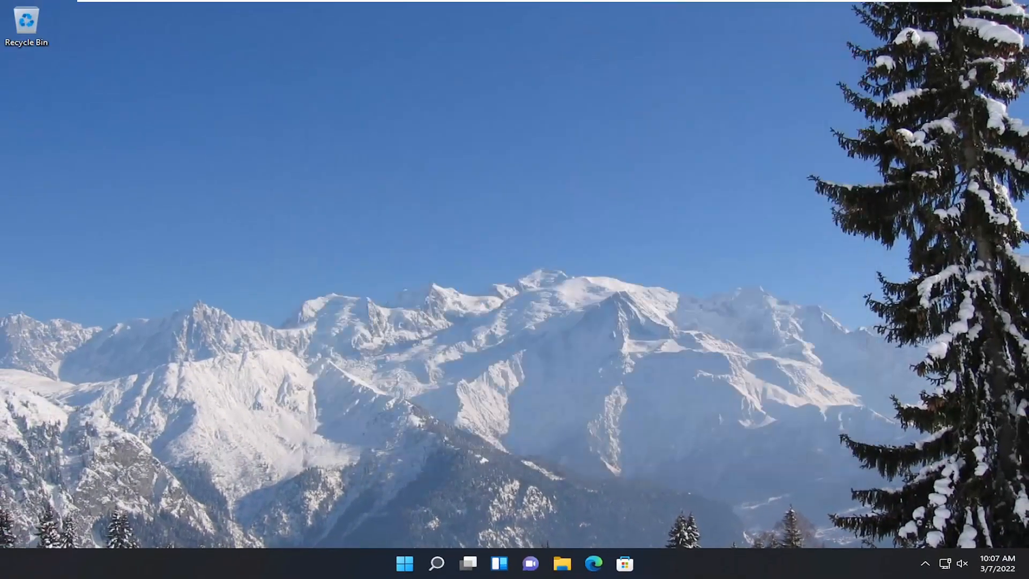